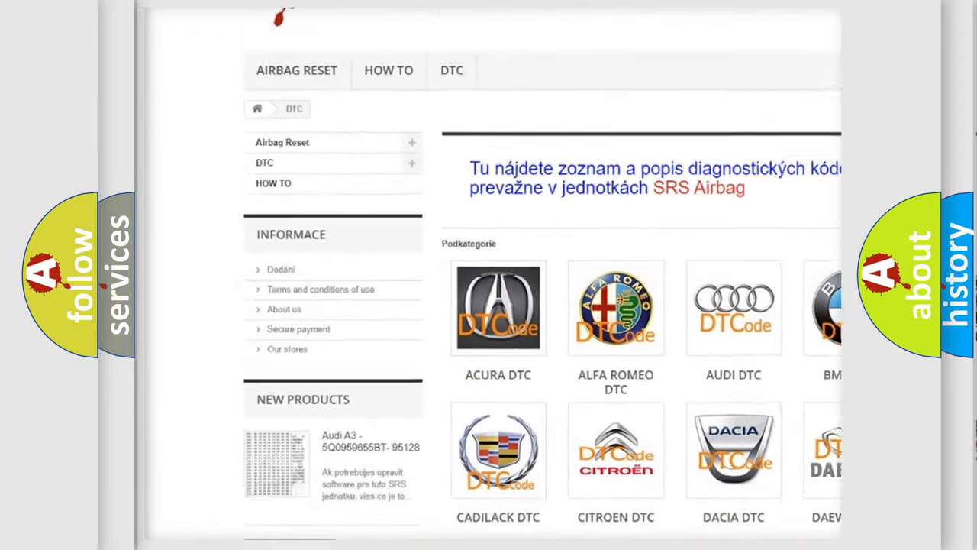
scroll("down", 3)
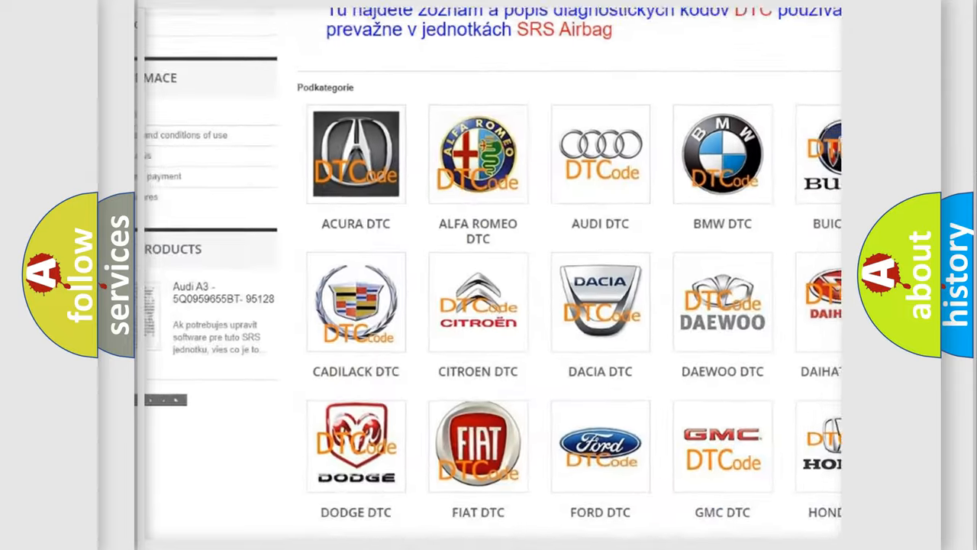
scroll("down", 3)
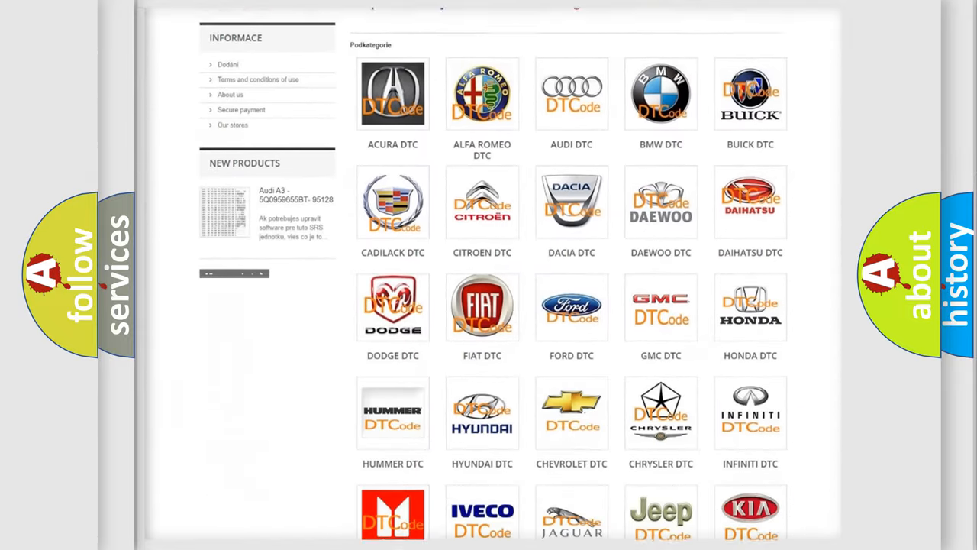
scroll("down", 3)
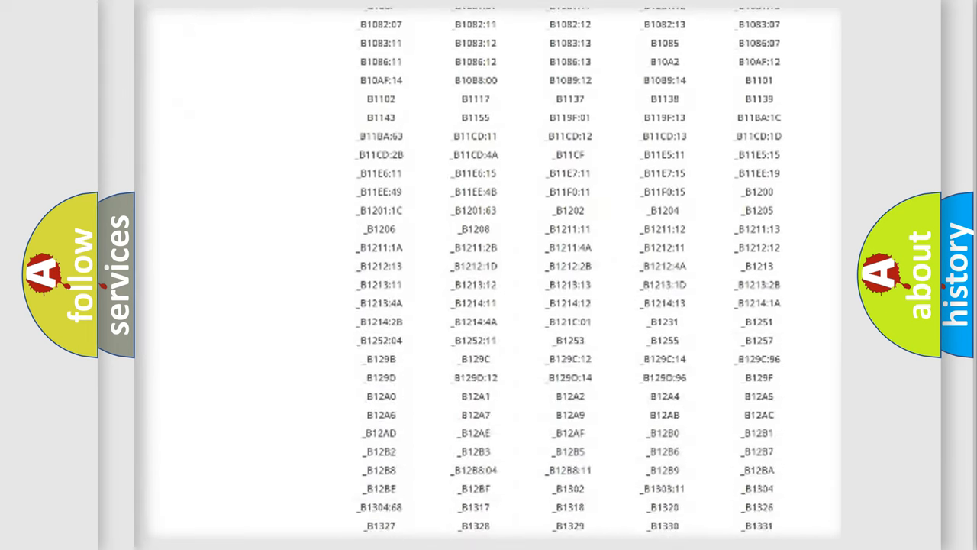
scroll("down", 3)
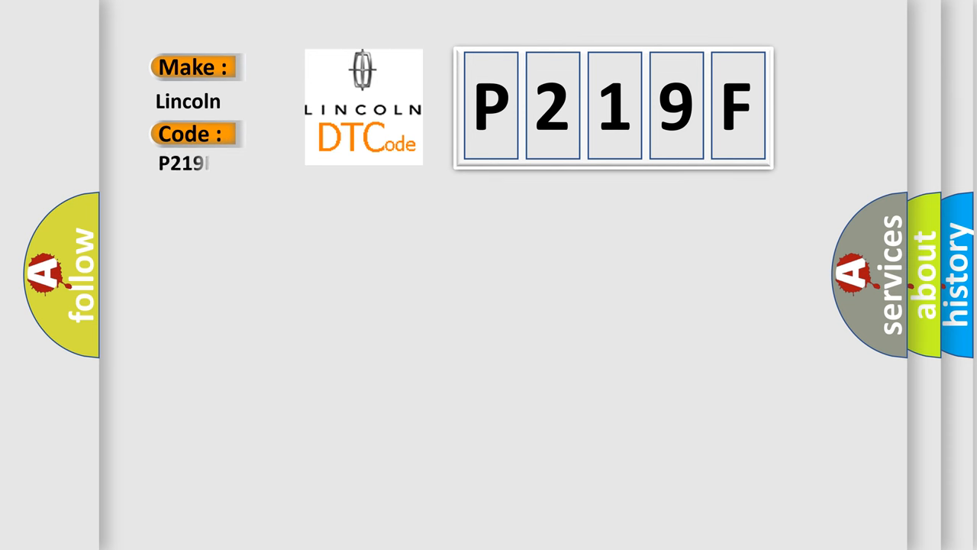
type("9F")
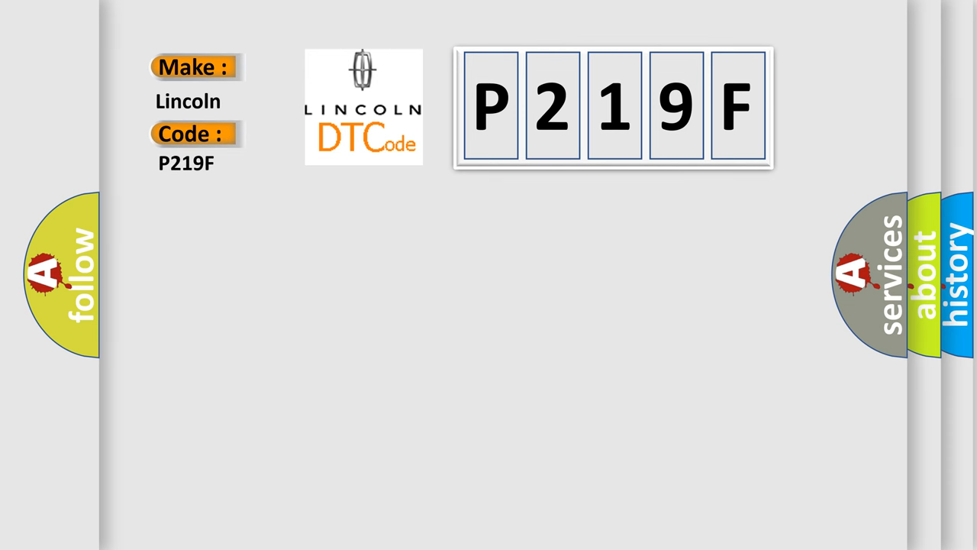